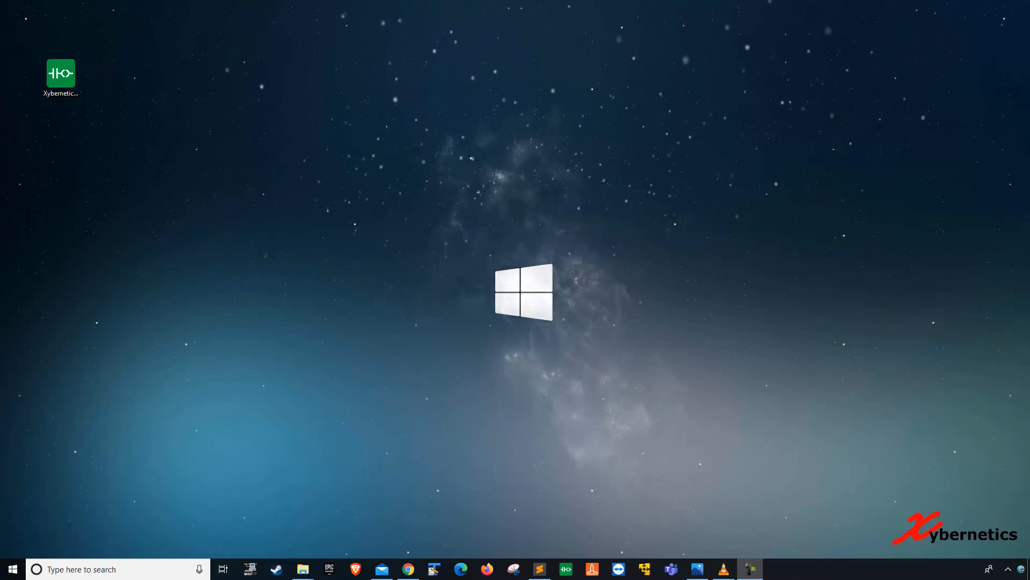
Step: Launch the XyberneticsDemo project from its desktop shortcut into Telepace Studio
click(60, 72)
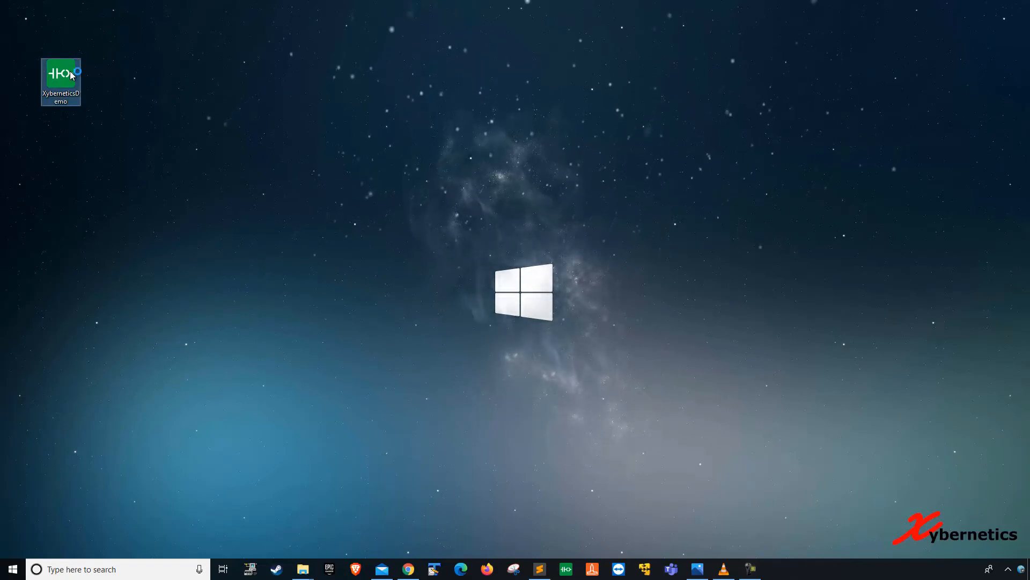
double_click(60, 74)
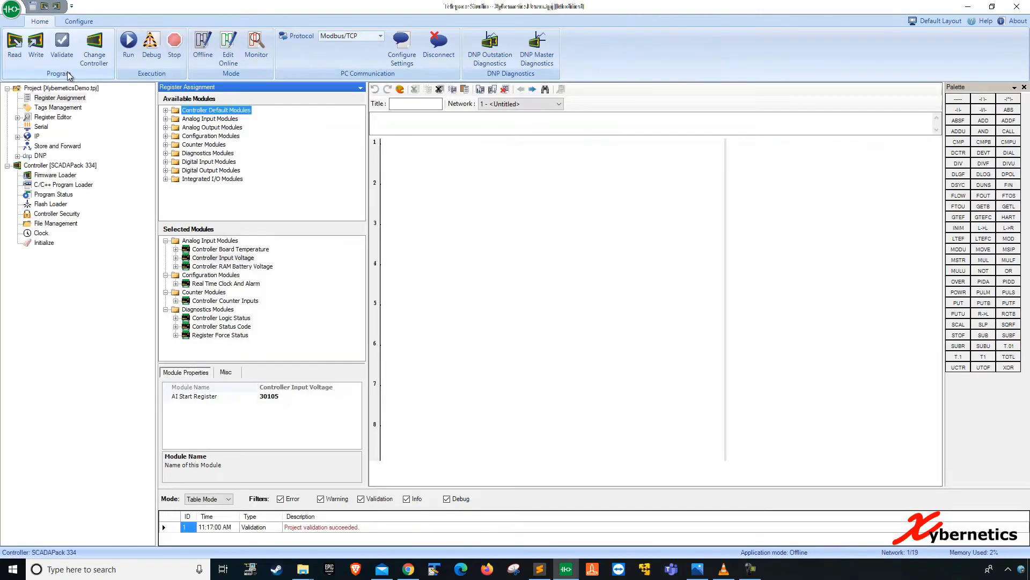
mouse_move(557, 281)
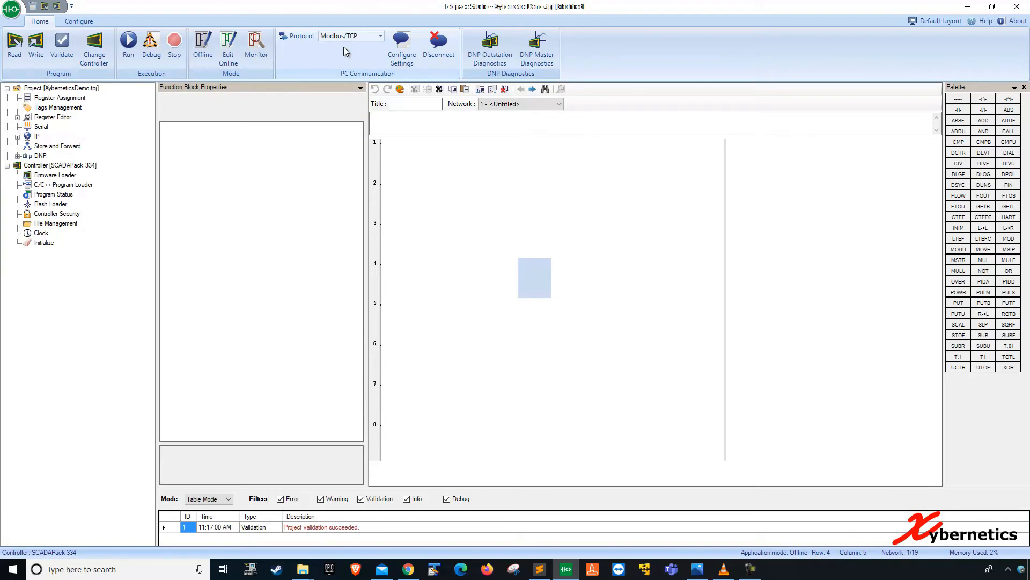
mouse_move(498, 321)
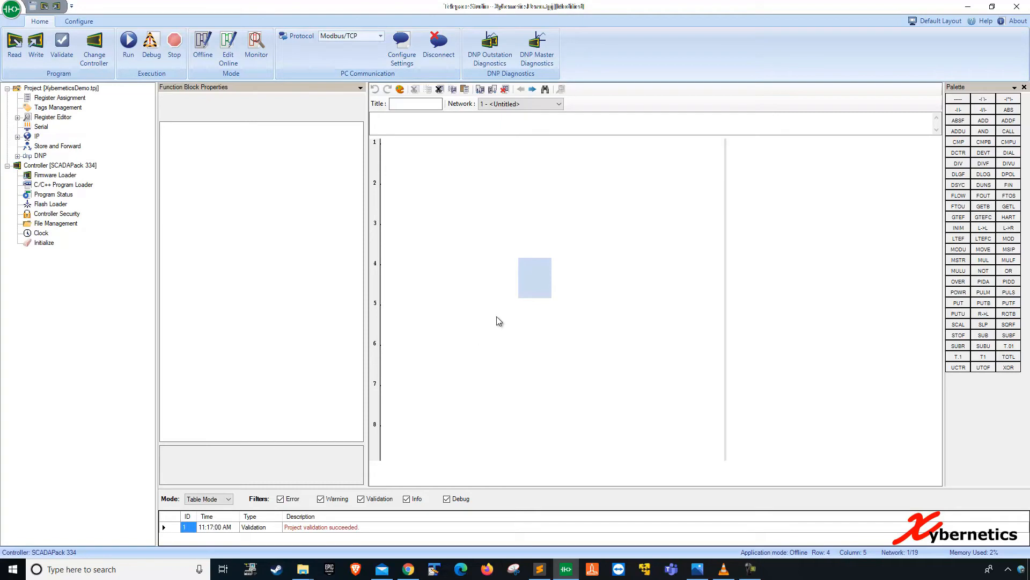
mouse_move(195, 263)
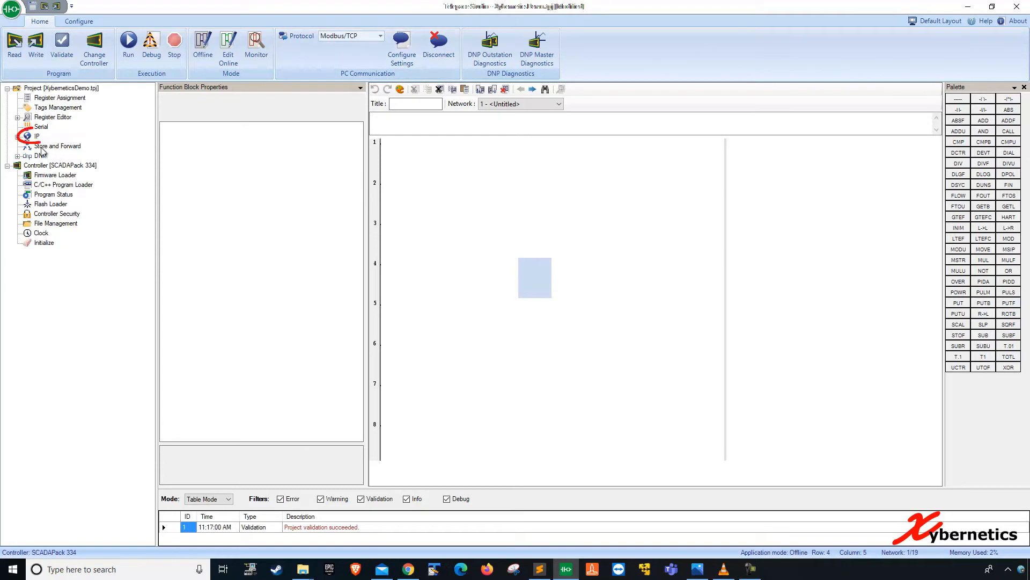
Step: Expand the IP settings node, review the Modbus/TCP communication settings, and cancel without changes
click(30, 135)
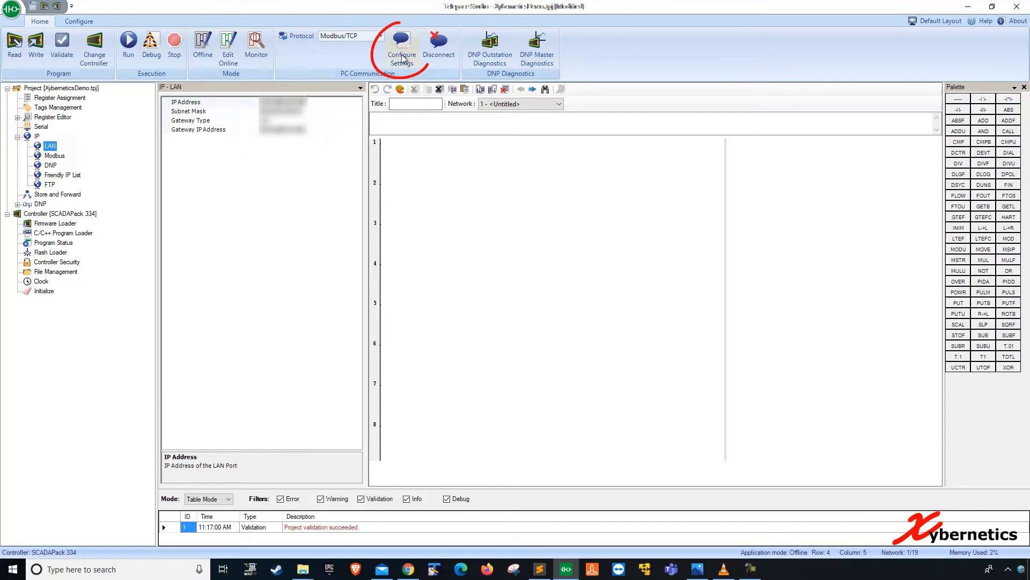
click(402, 46)
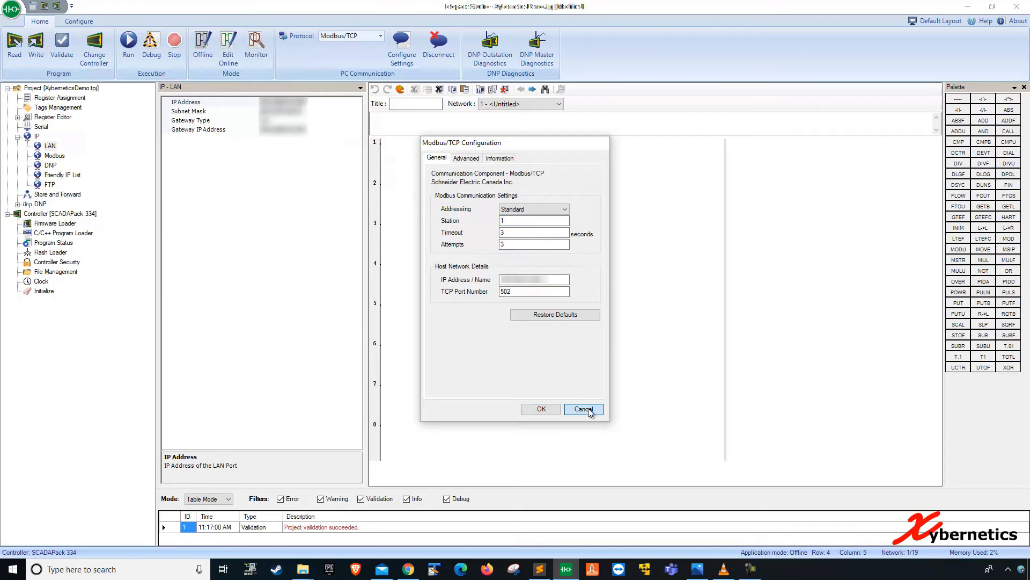
click(581, 409)
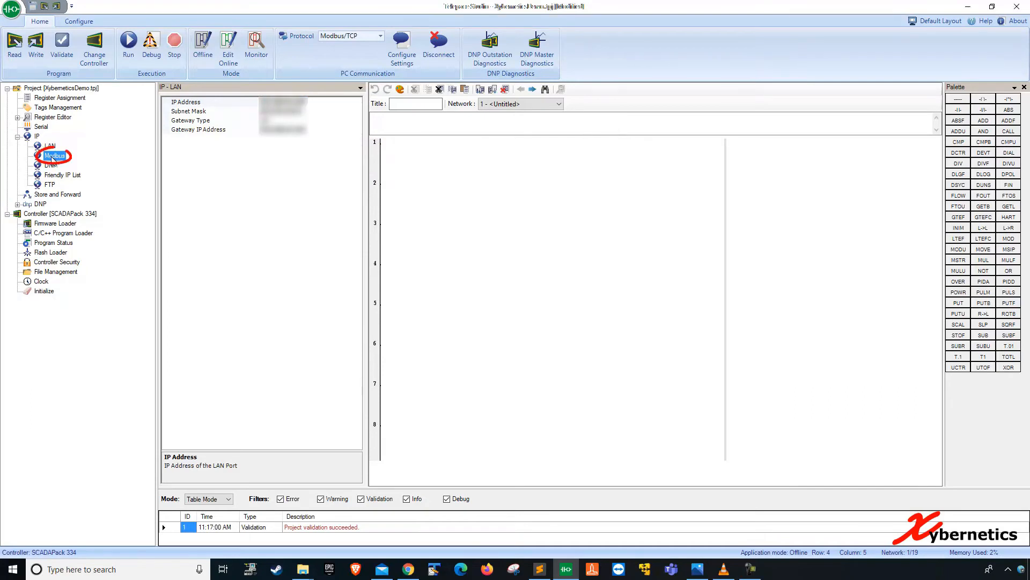
click(55, 154)
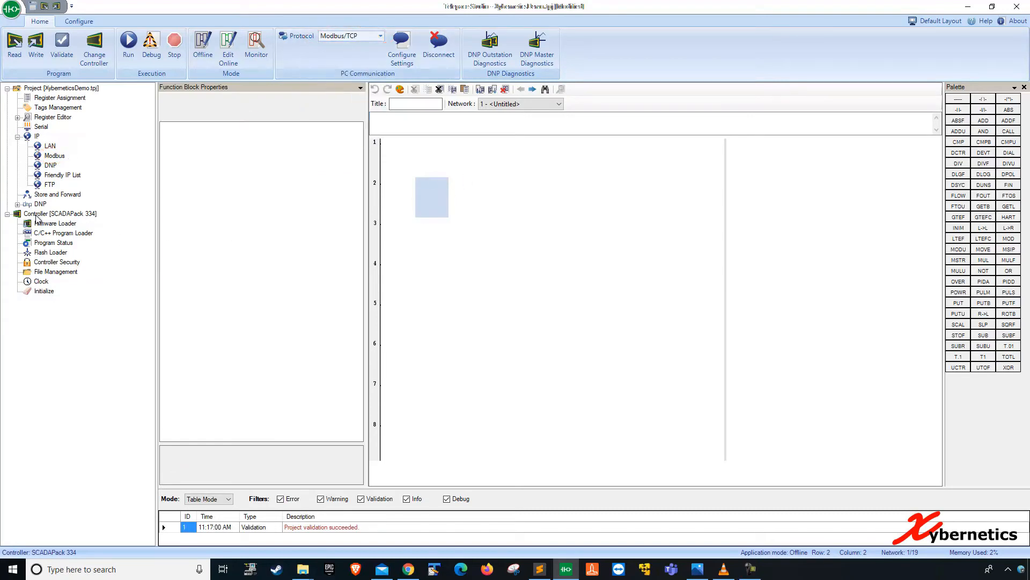
mouse_move(92, 219)
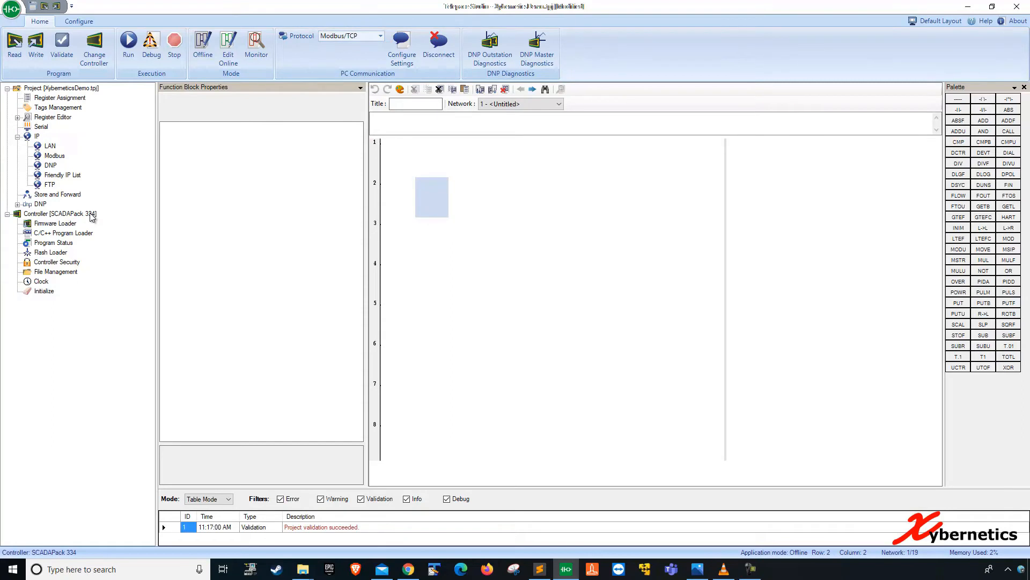
Step: Show the controller's Firmware Loader page and review the Controller ID and activation code fields
click(56, 223)
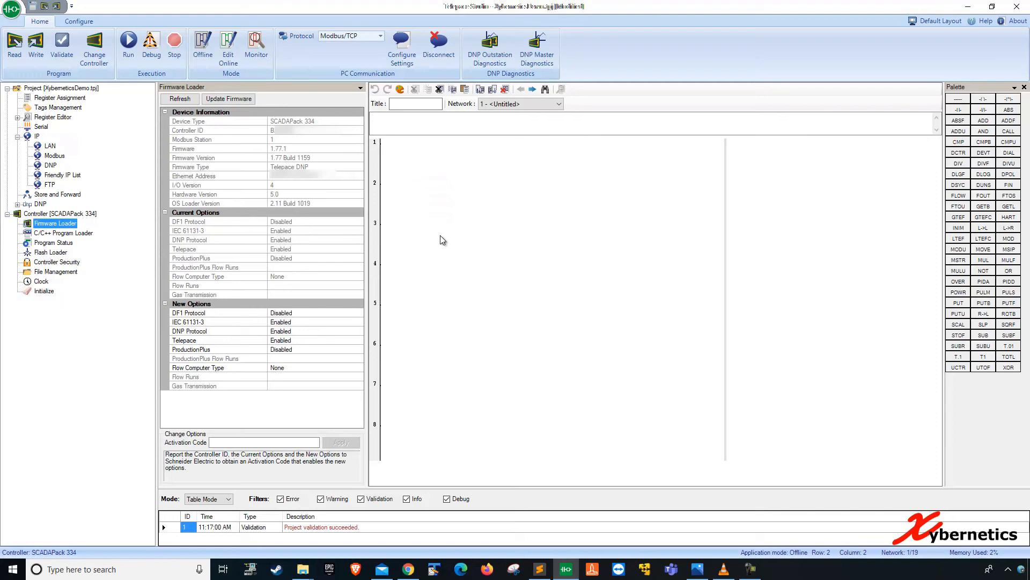
mouse_move(204, 154)
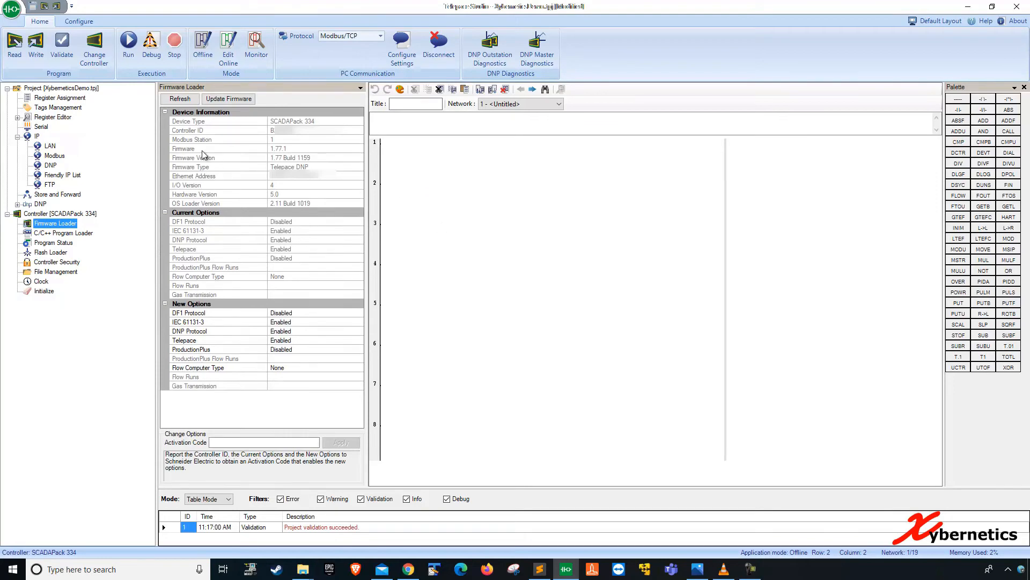
click(217, 130)
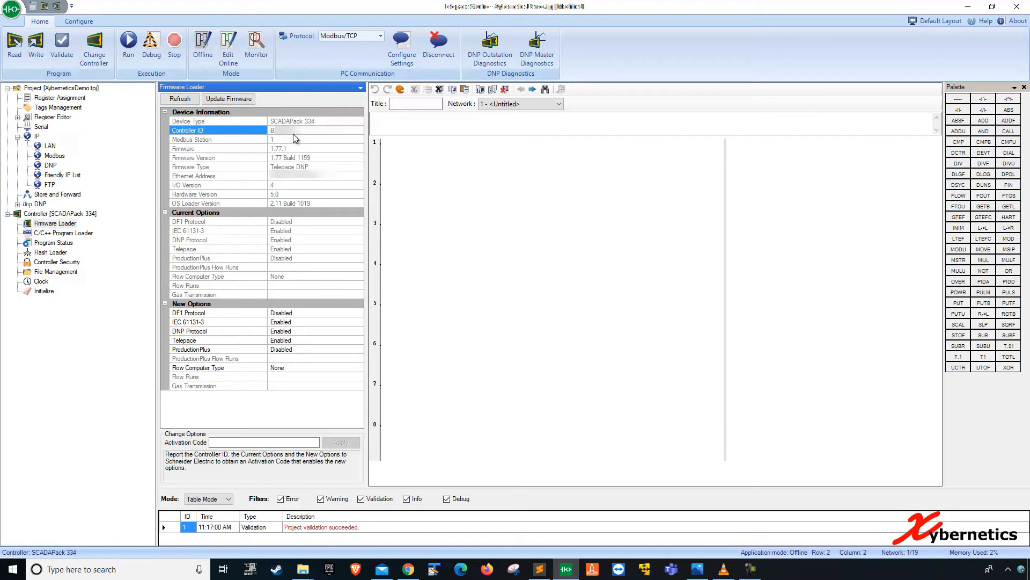
mouse_move(265, 125)
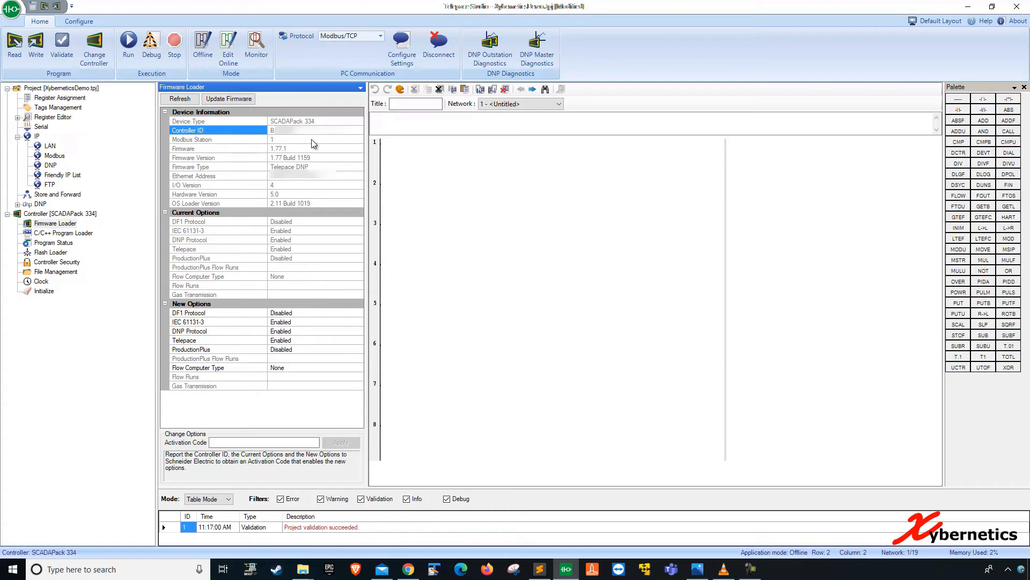
mouse_move(611, 182)
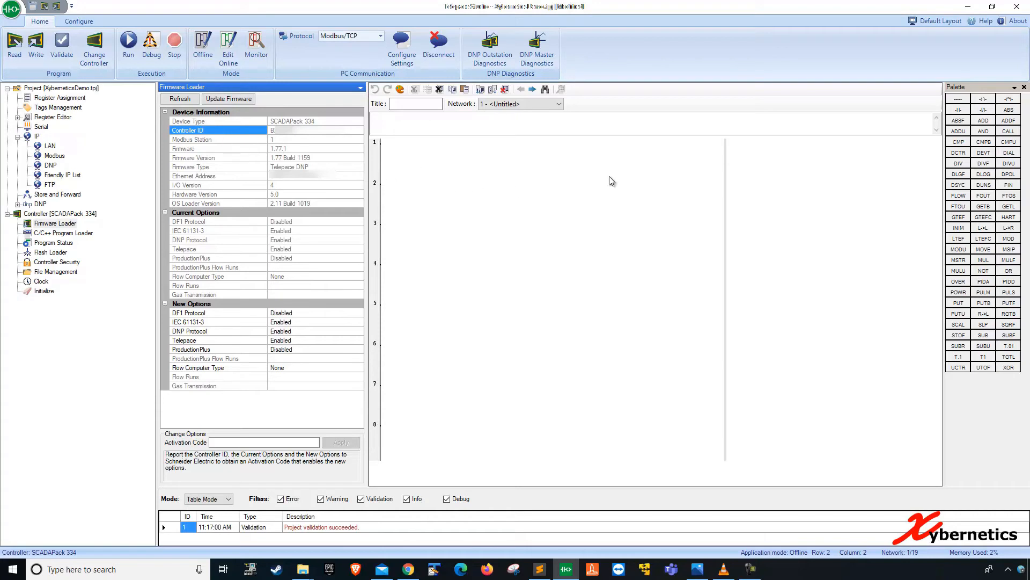
mouse_move(541, 195)
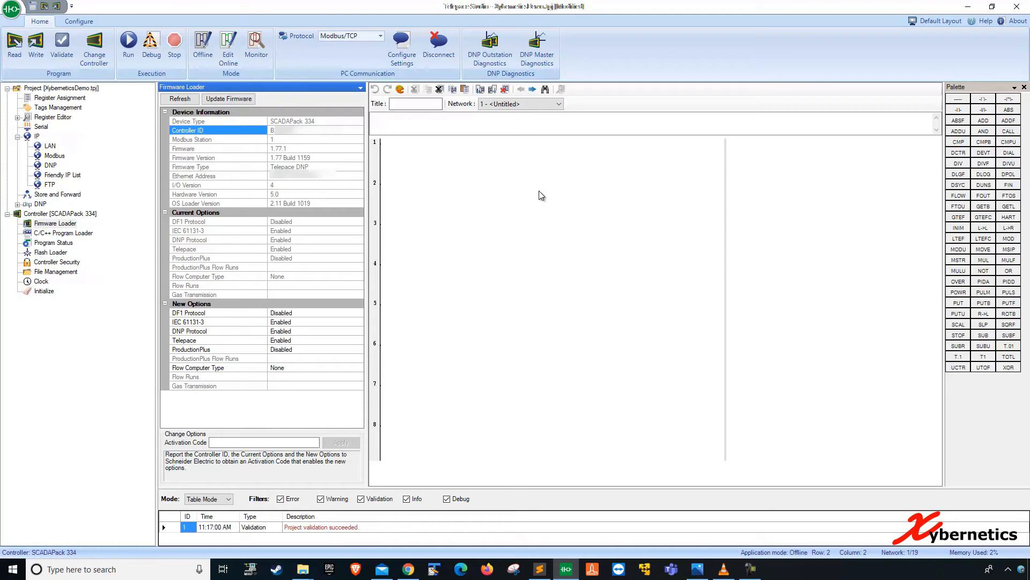
click(263, 441)
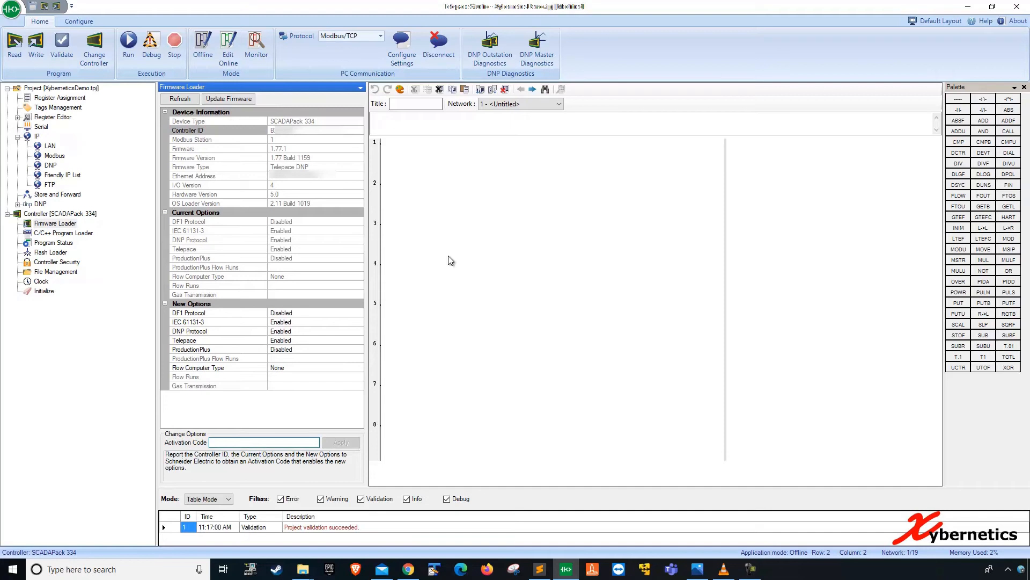
click(179, 99)
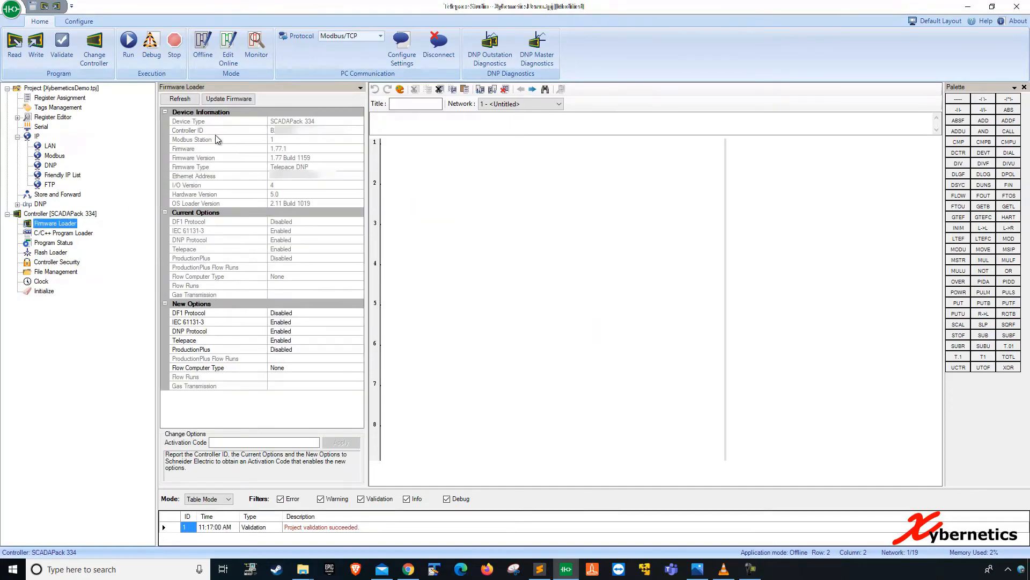
click(217, 130)
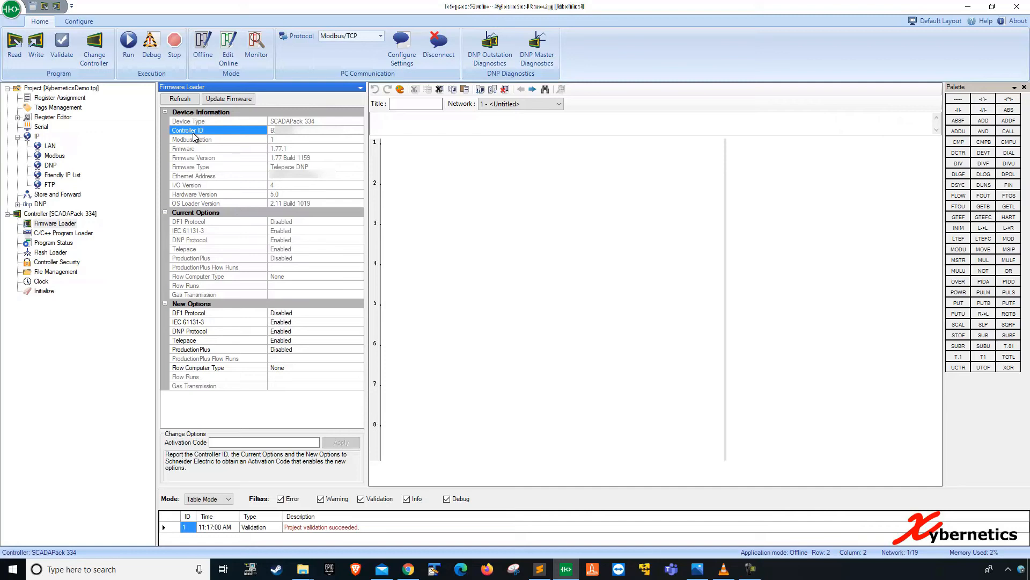
mouse_move(483, 222)
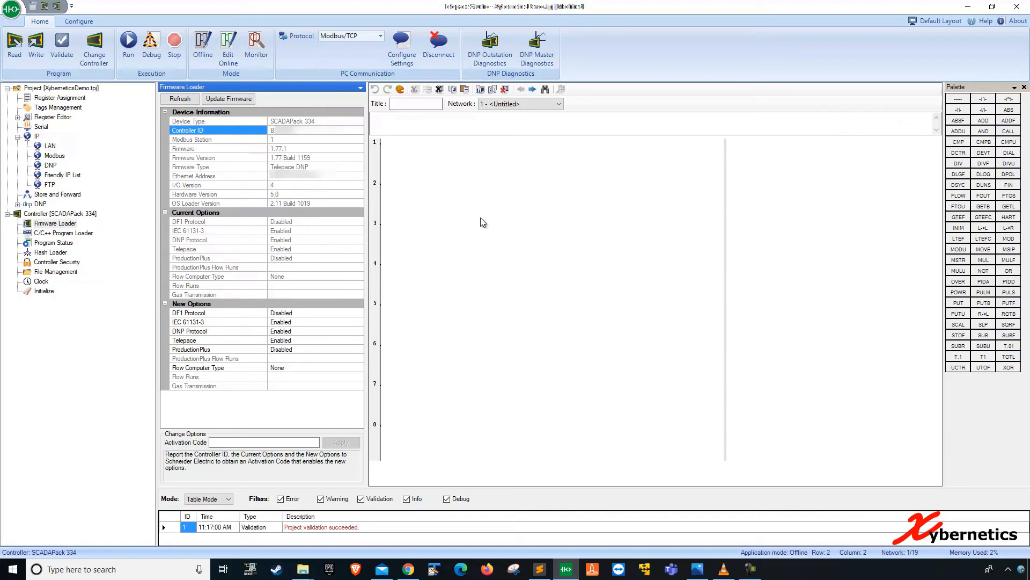
mouse_move(441, 306)
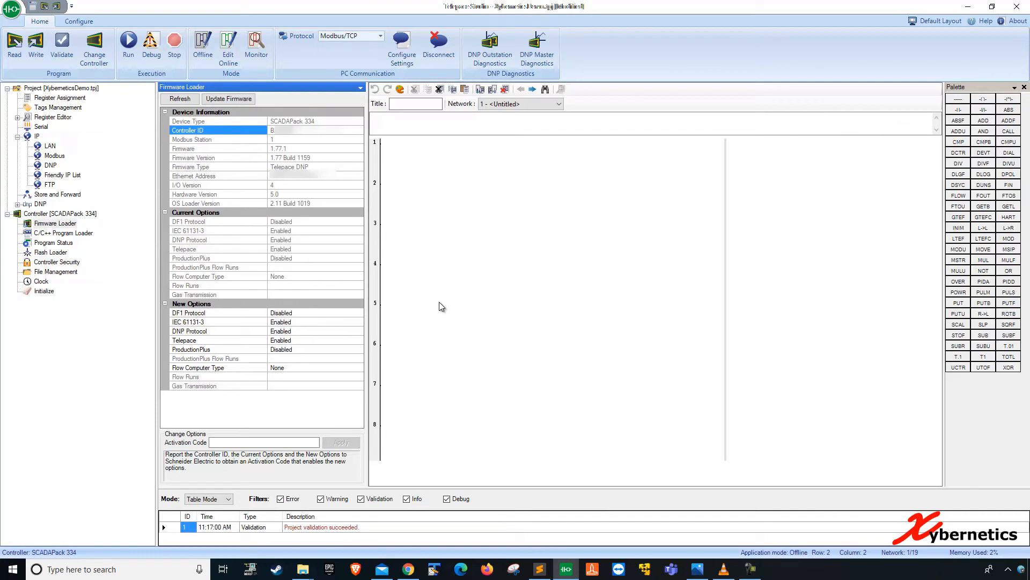
mouse_move(454, 383)
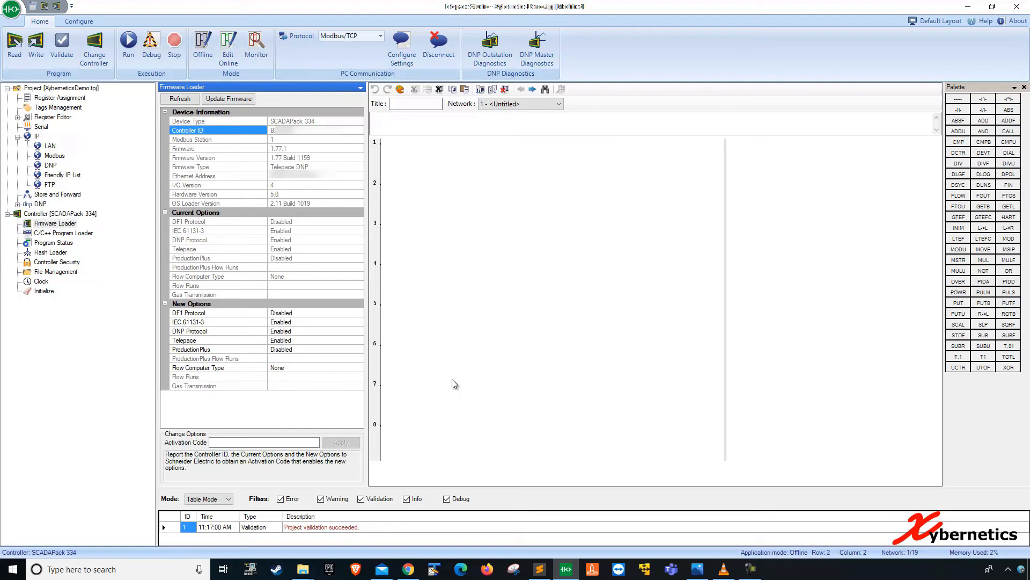
mouse_move(244, 402)
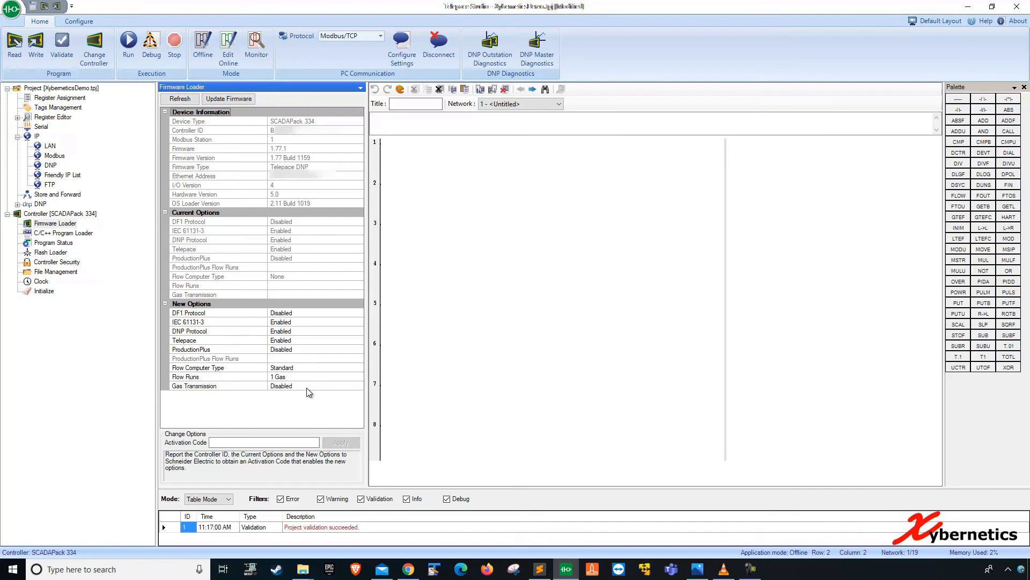
Step: Choose '3 Gas, 3 Liquid, 3 Water' as the new Flow Runs option
click(360, 377)
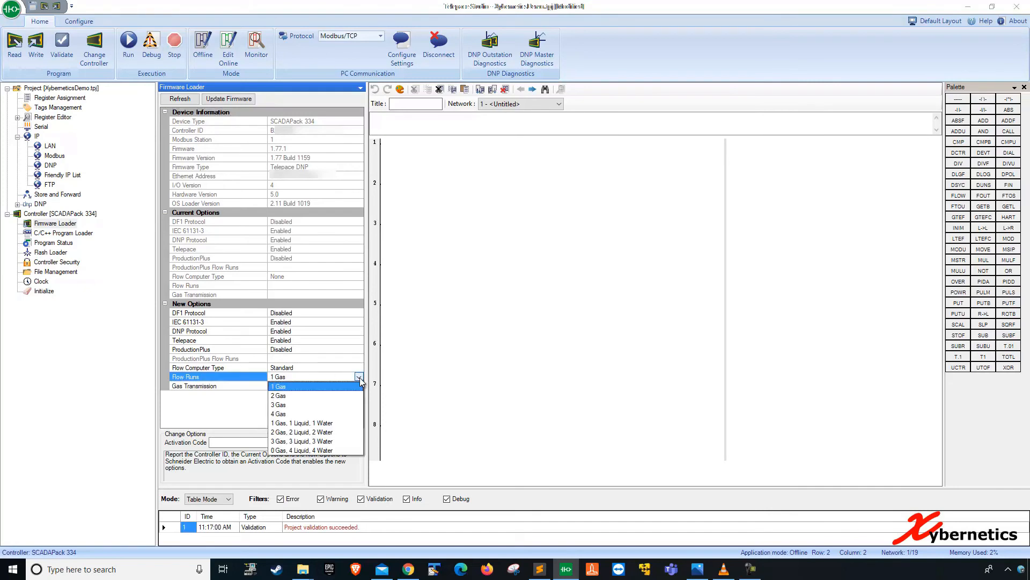
mouse_move(316, 447)
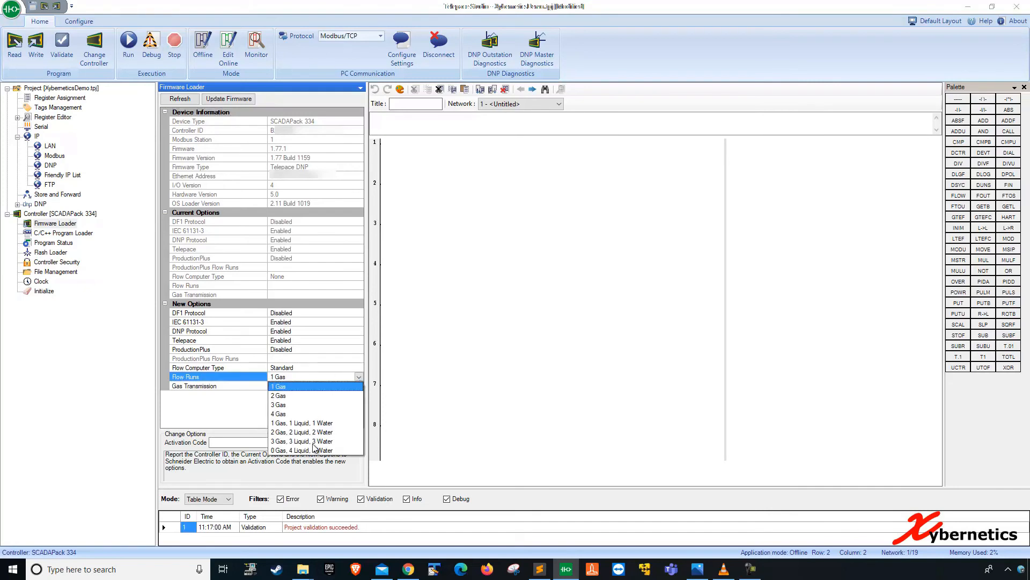
click(303, 441)
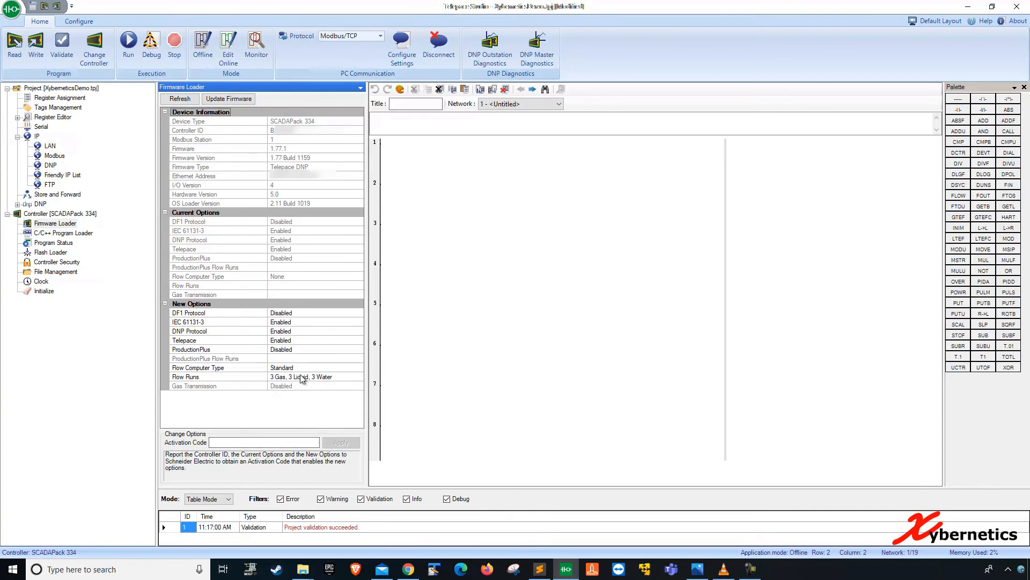
mouse_move(312, 388)
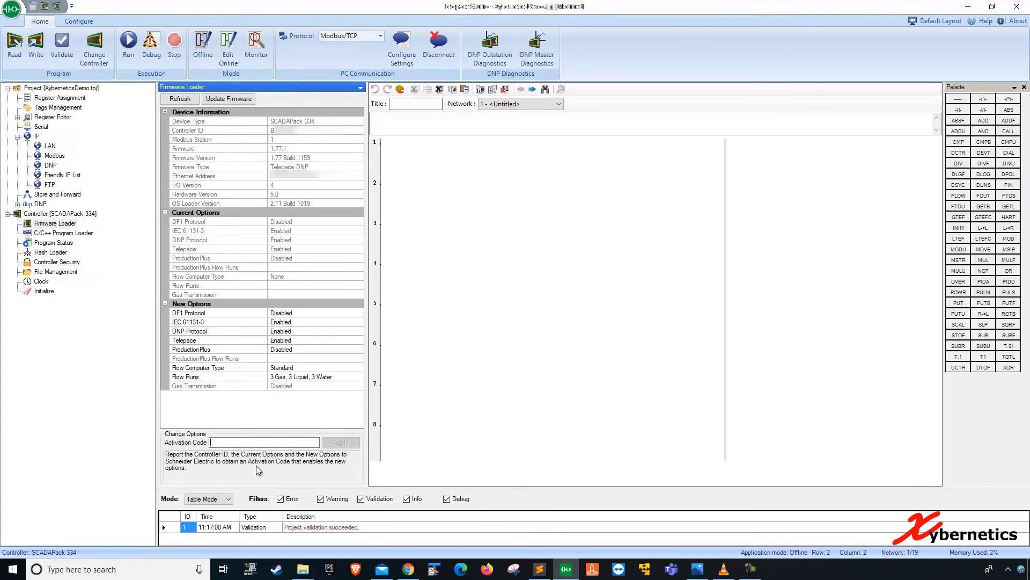
click(263, 441)
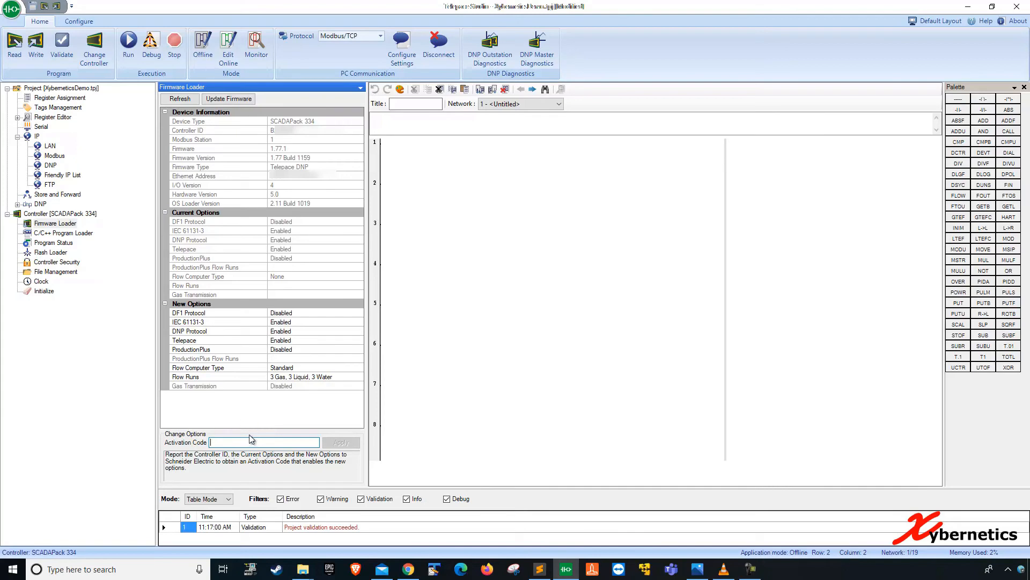
mouse_move(279, 280)
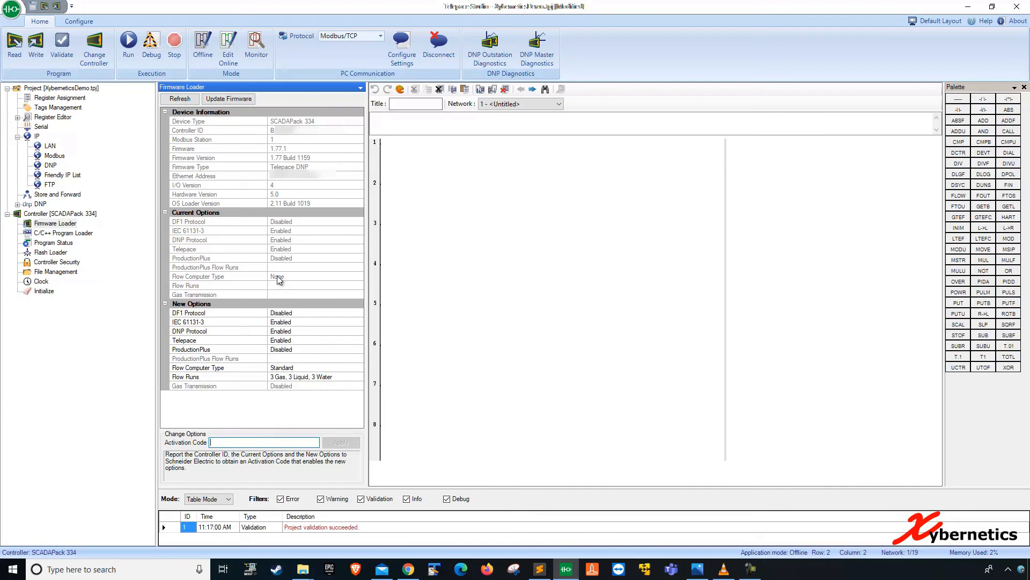
Step: Compare current versus new Flow Computer Type (None vs Standard) and Gas Transmission values
click(197, 275)
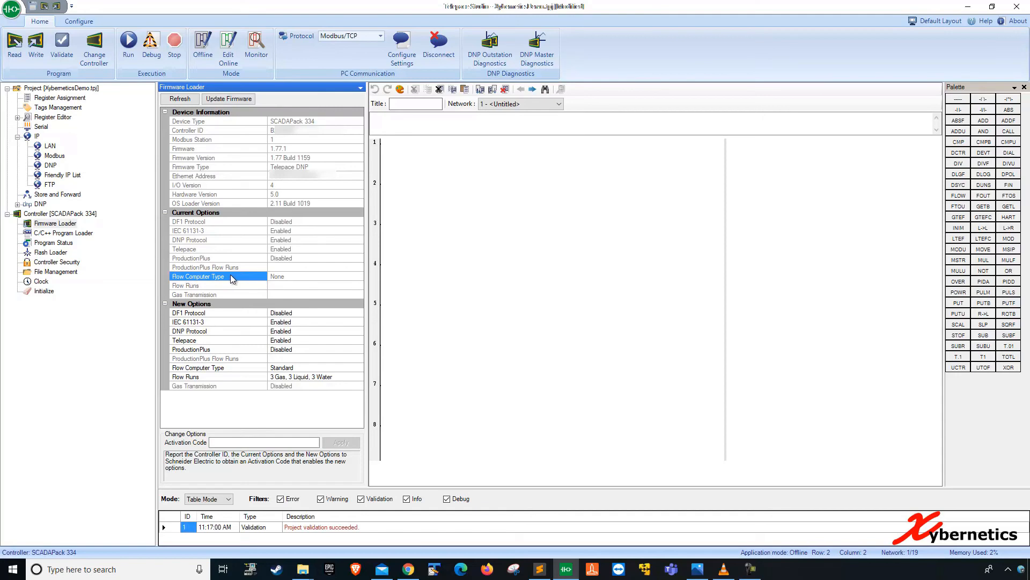
mouse_move(373, 314)
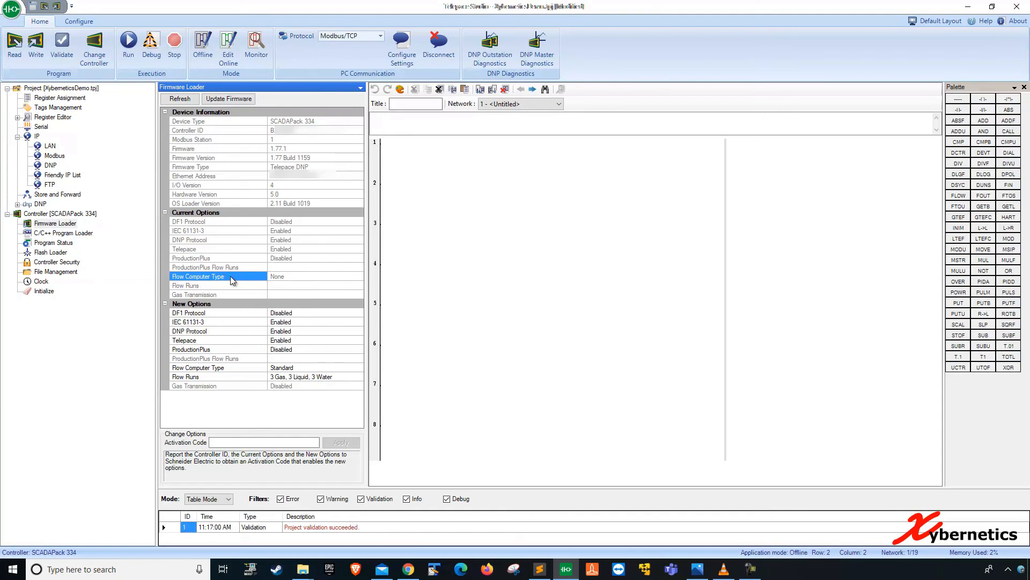
click(185, 285)
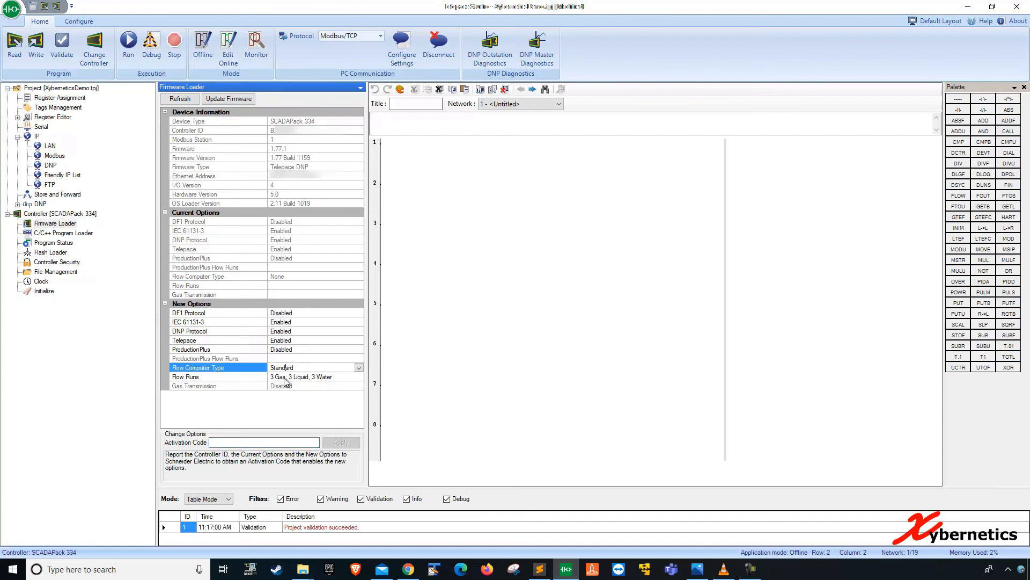
click(217, 385)
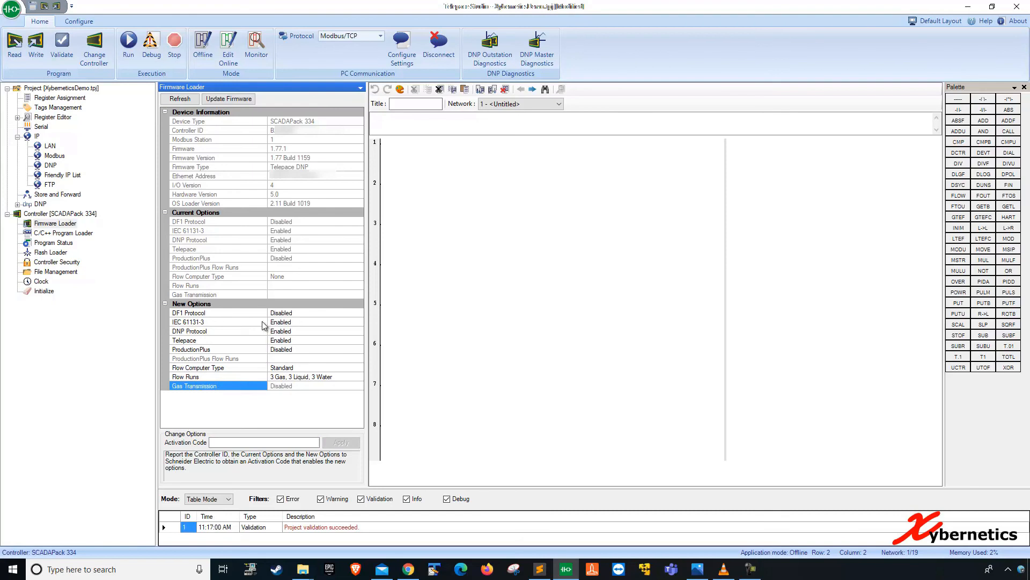
click(194, 294)
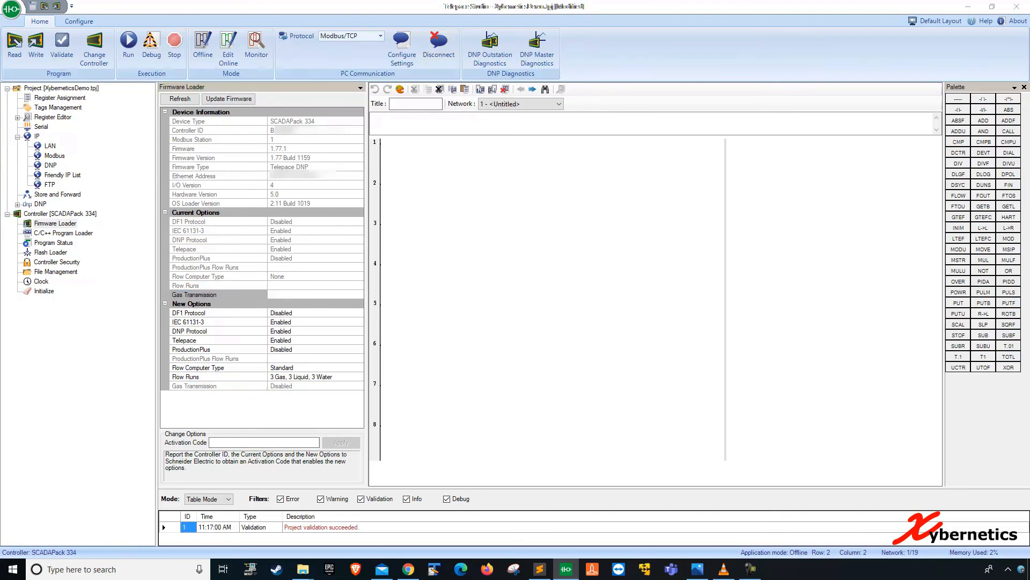
Step: Enter the activation code and apply it so the new controller options become current
click(263, 441)
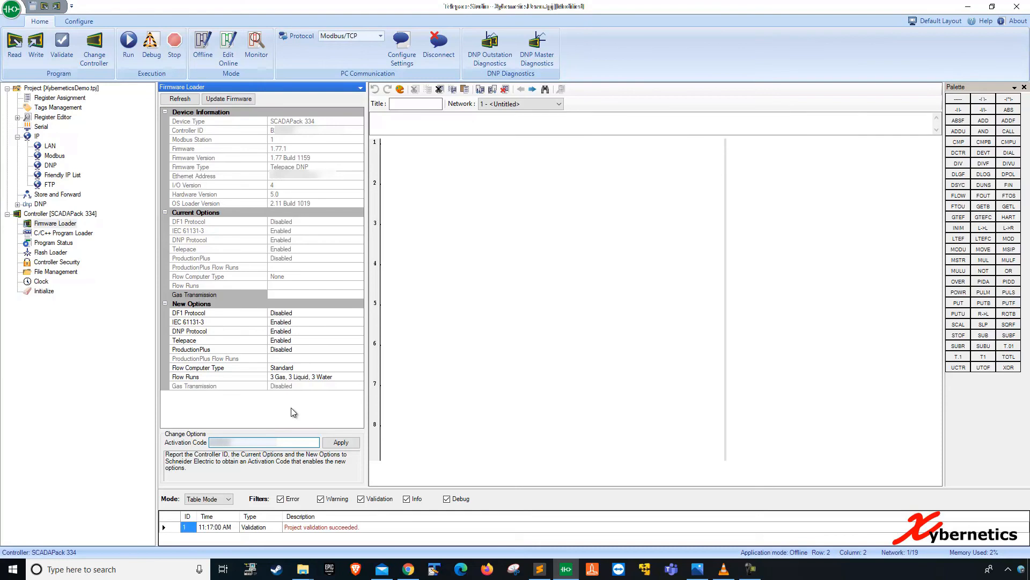
mouse_move(355, 432)
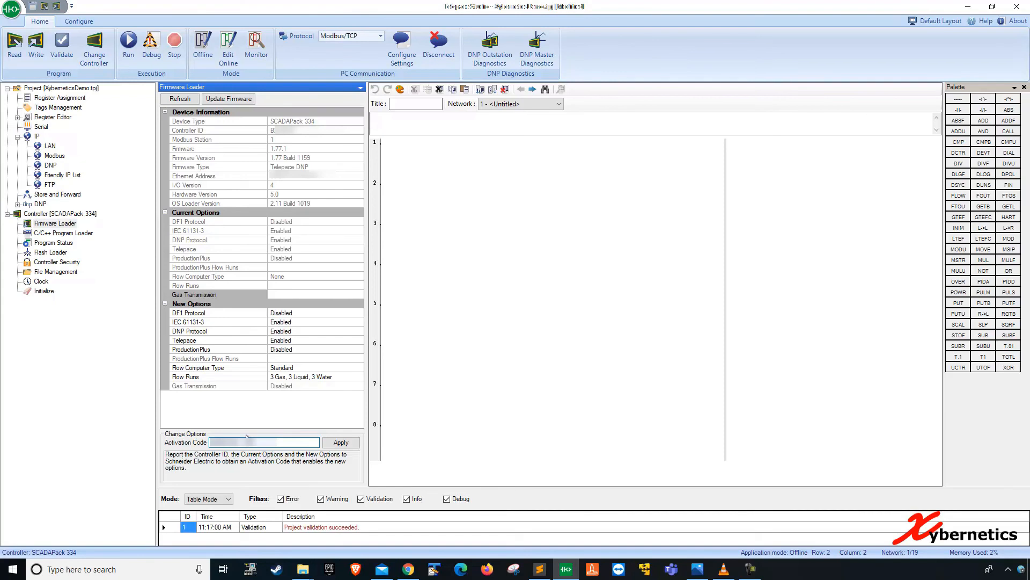
mouse_move(299, 437)
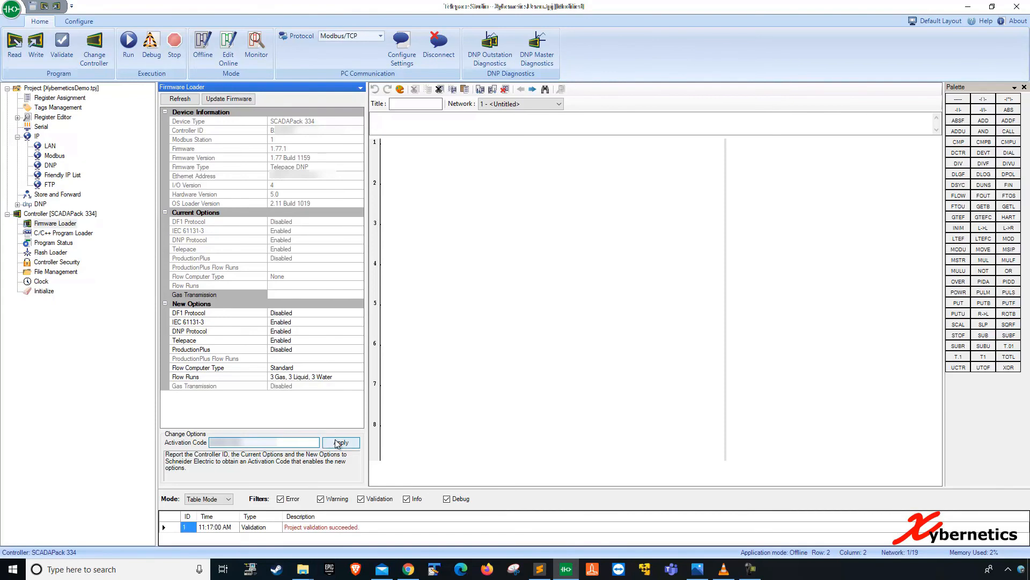
click(340, 441)
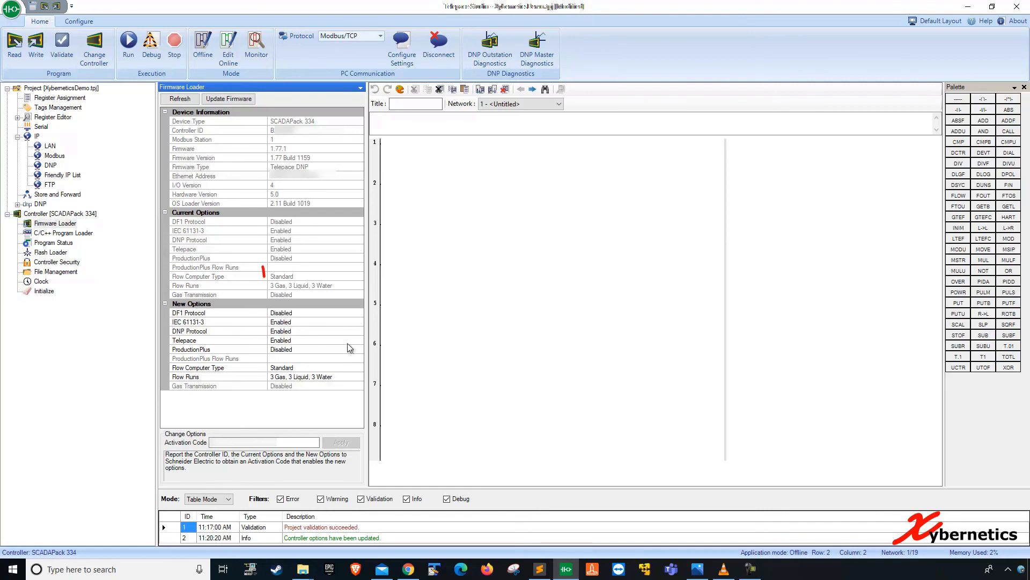
Step: Check the updated Flow Runs row, then return to the ladder network view
click(198, 276)
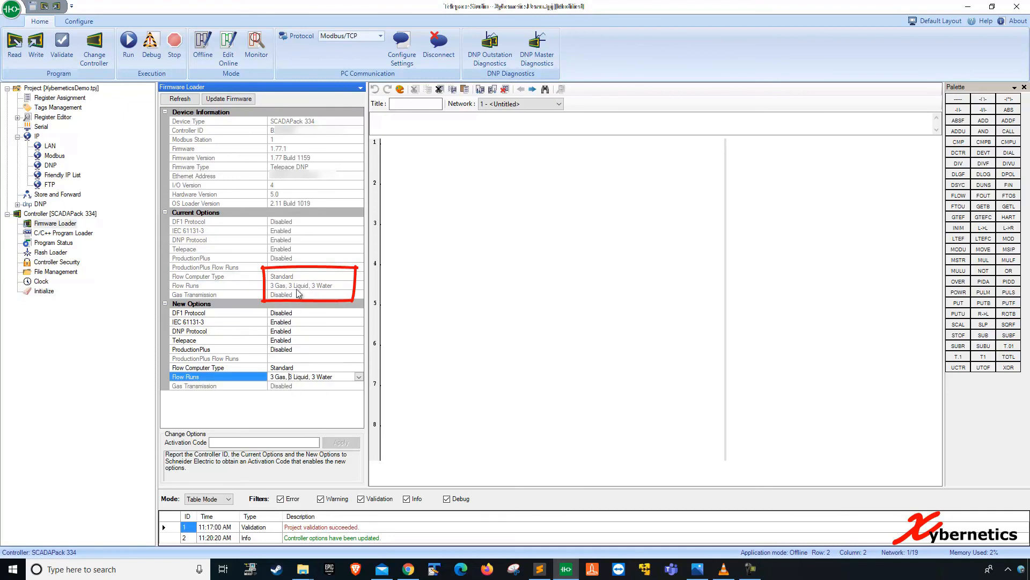
click(217, 385)
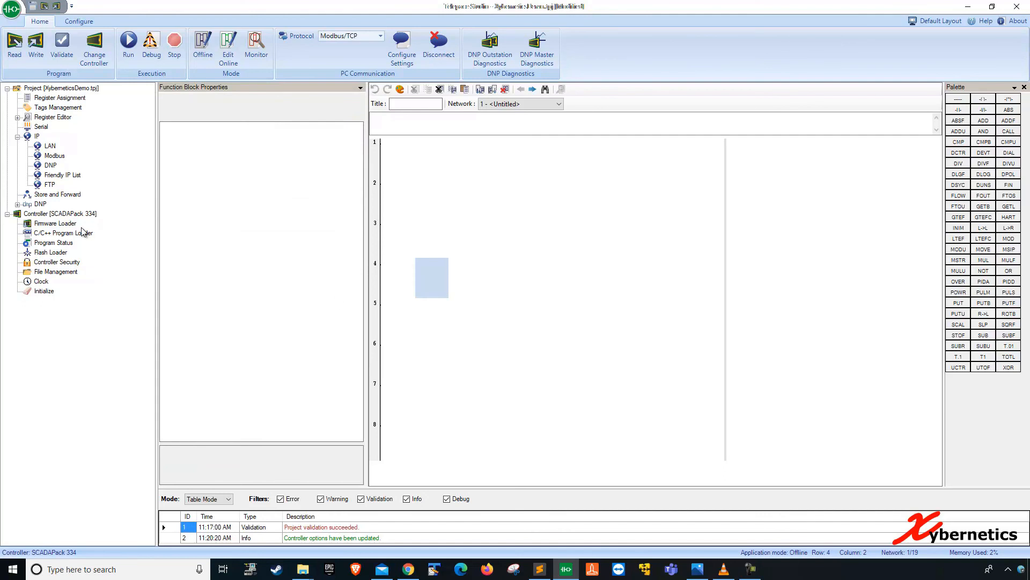
Step: Reopen the Firmware Loader to confirm Standard flow computer with 3 Gas, 3 Liquid, 3 Water runs is active
click(54, 223)
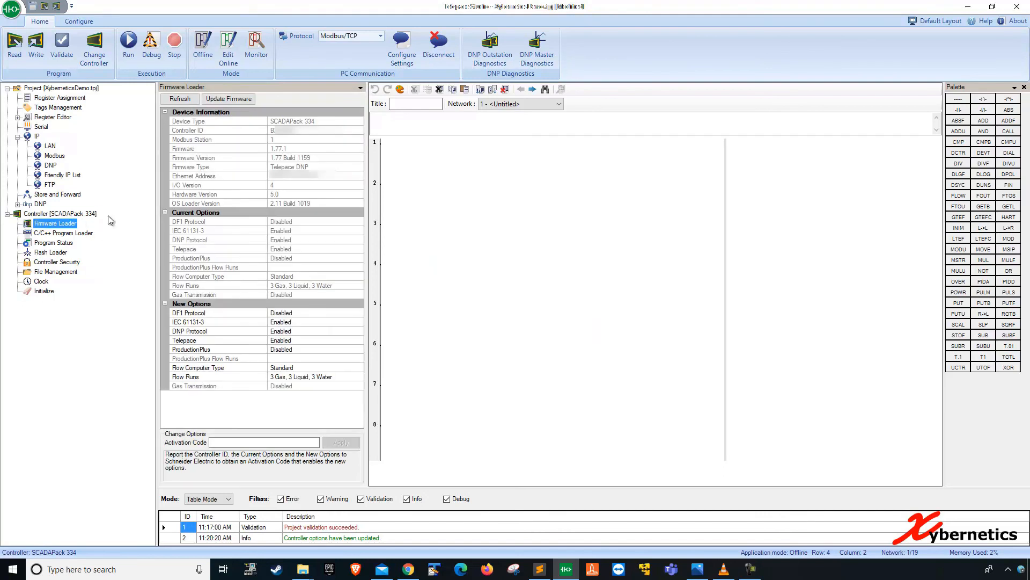
mouse_move(312, 267)
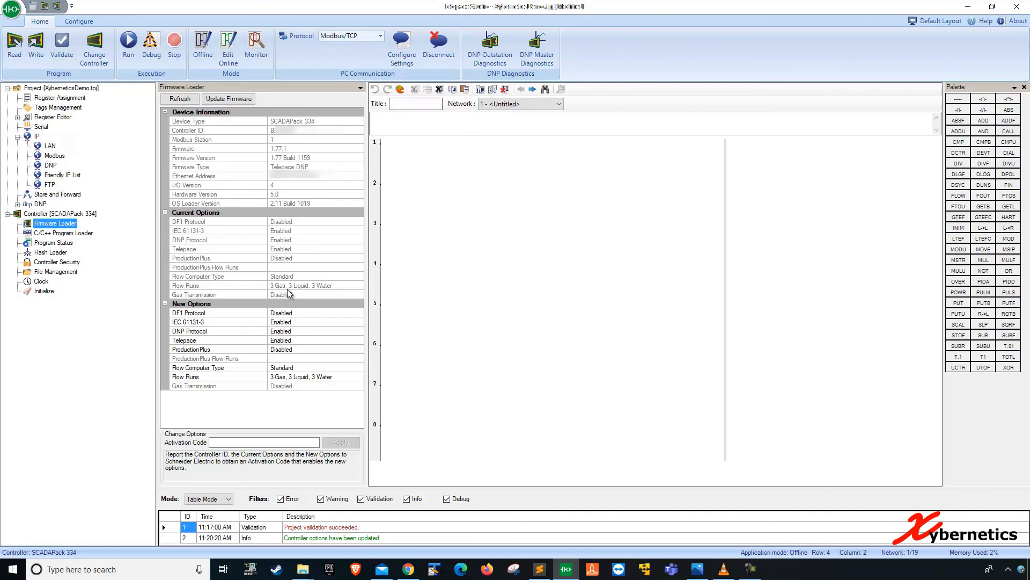
mouse_move(309, 281)
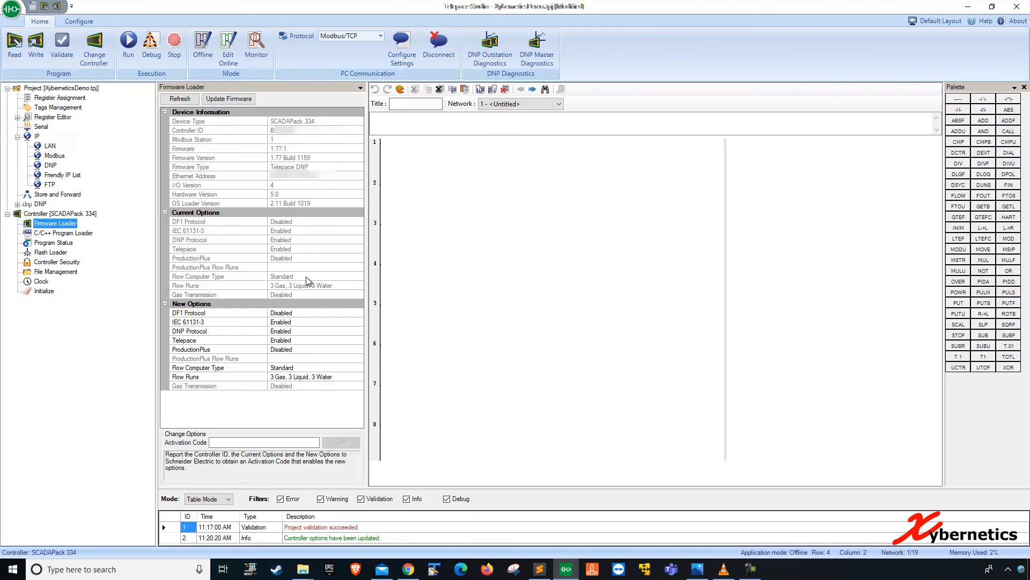
mouse_move(601, 96)
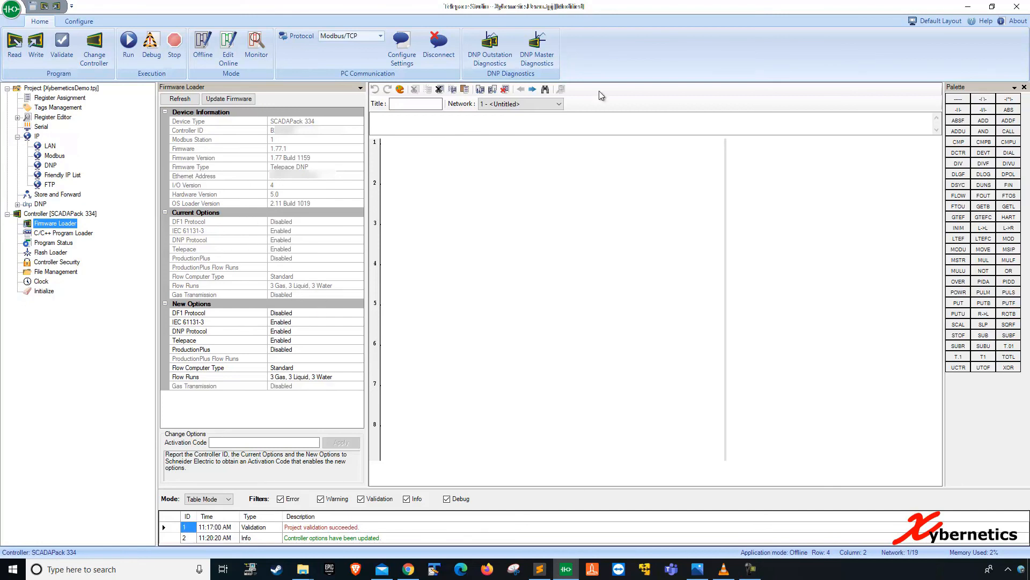